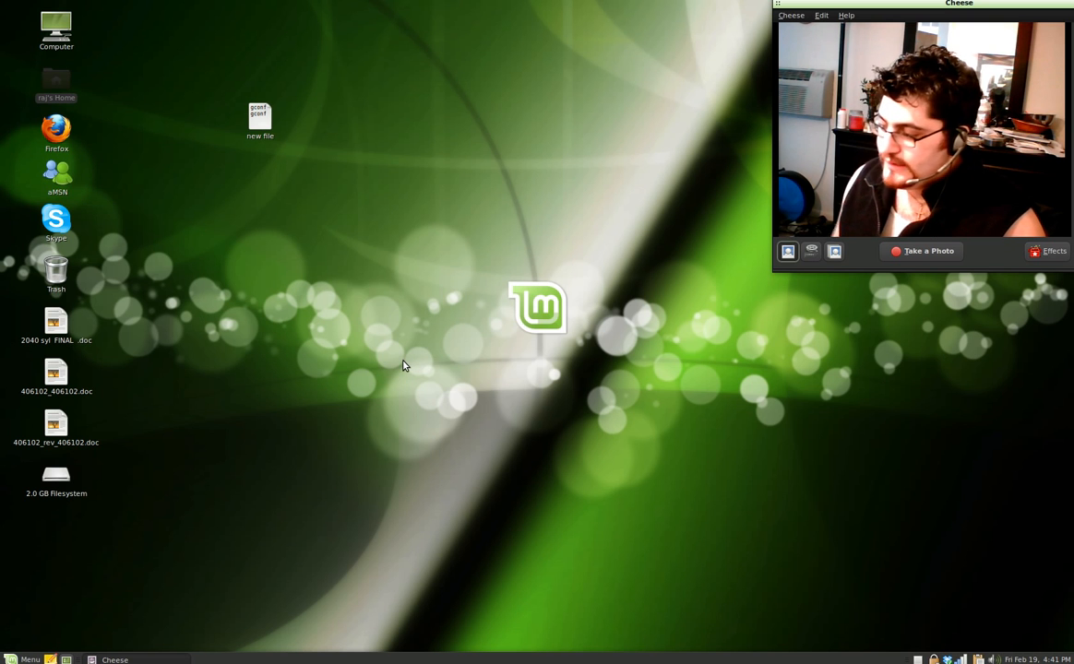
mouse_move(464, 313)
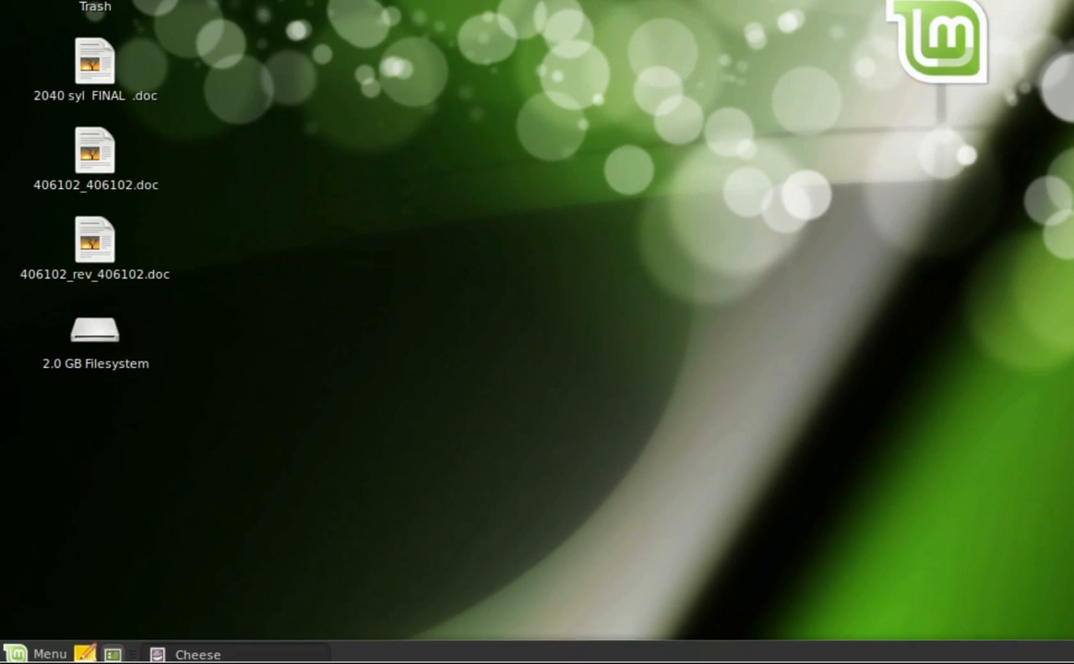
Launch Keyboard Shortcuts from the Linux Mint menu's Preferences category.
click(39, 654)
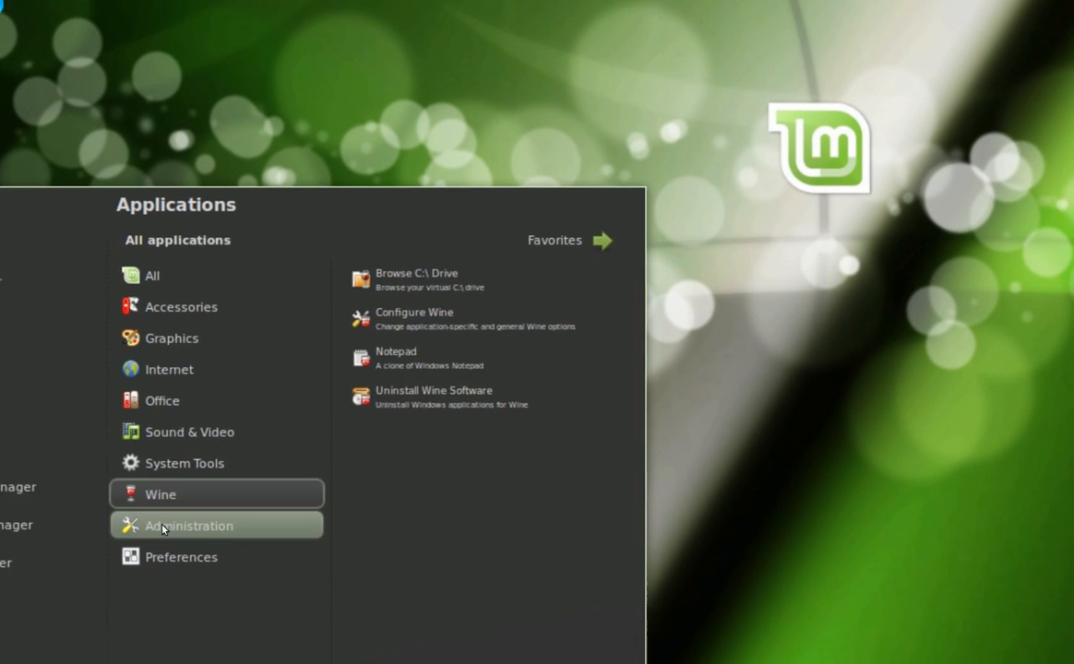
click(180, 558)
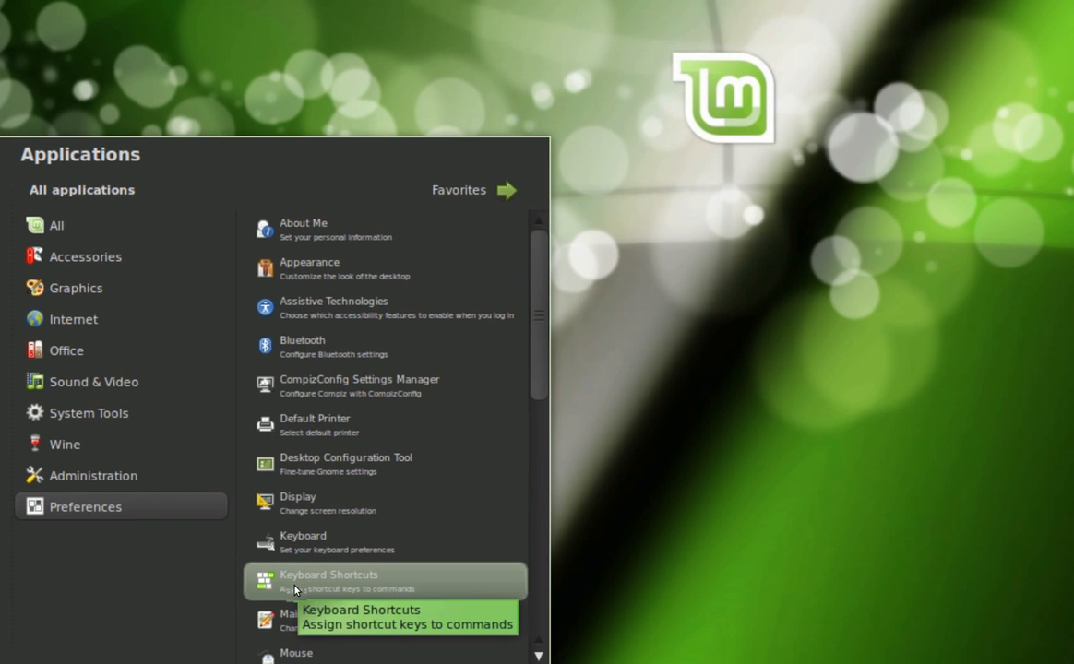
click(329, 581)
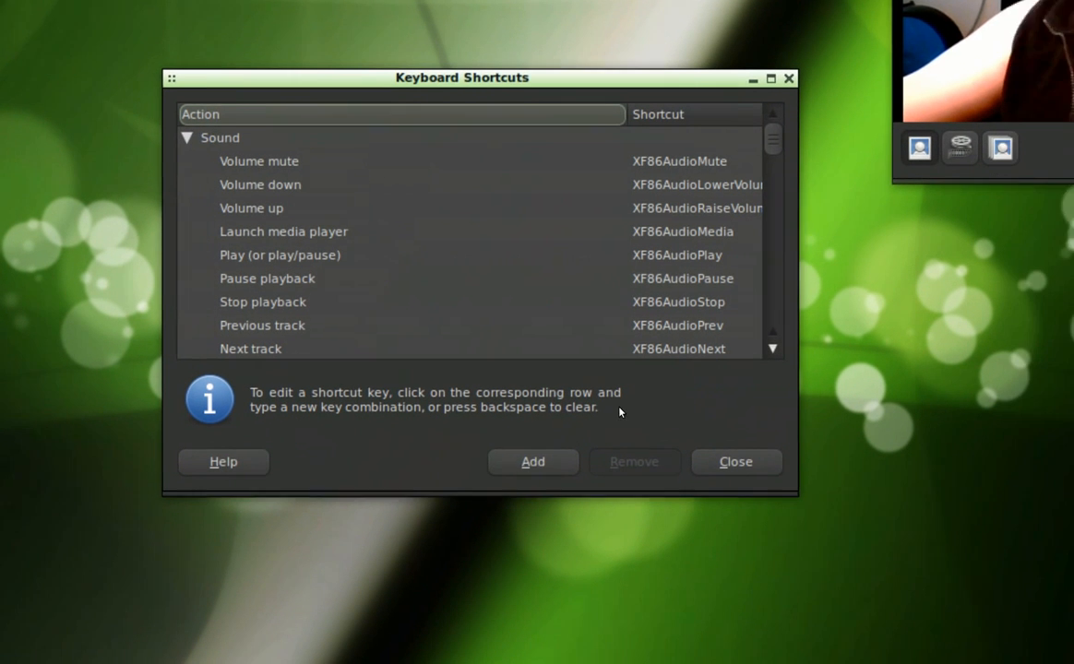
Add a custom shortcut named 'Taskmanager' with command 'gnome-system-monitor'.
click(532, 462)
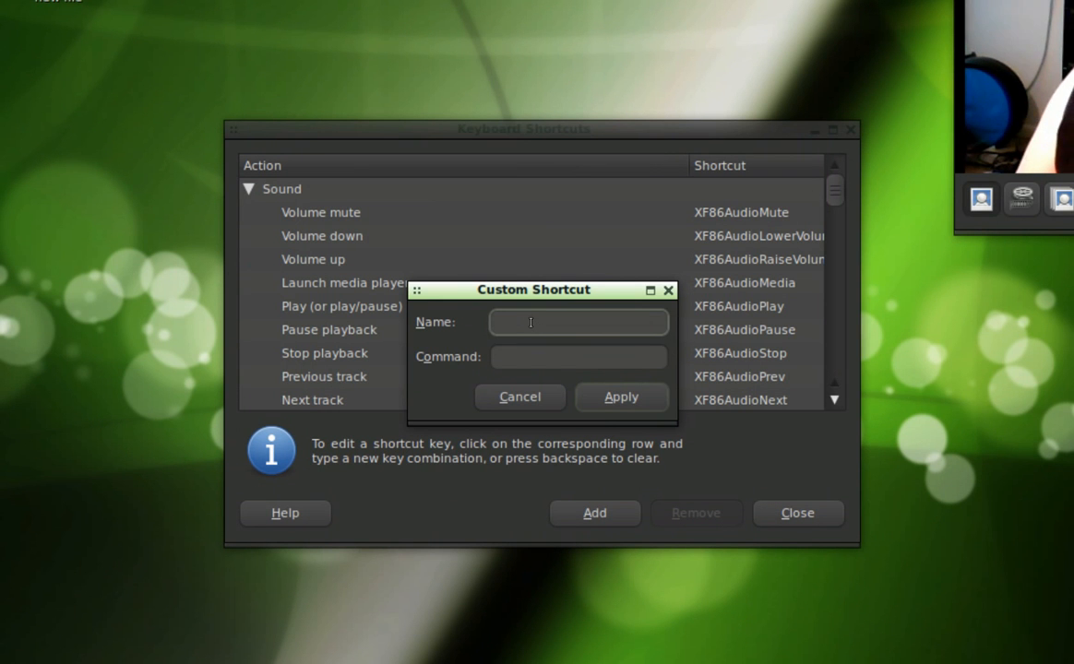
text(T)
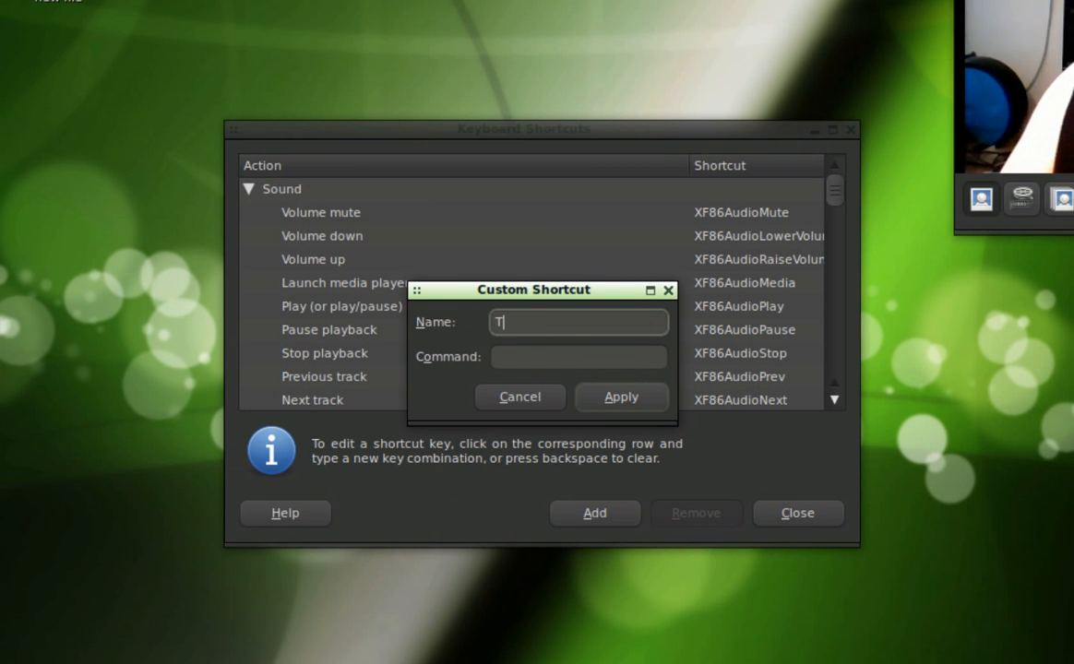
text(askmanager)
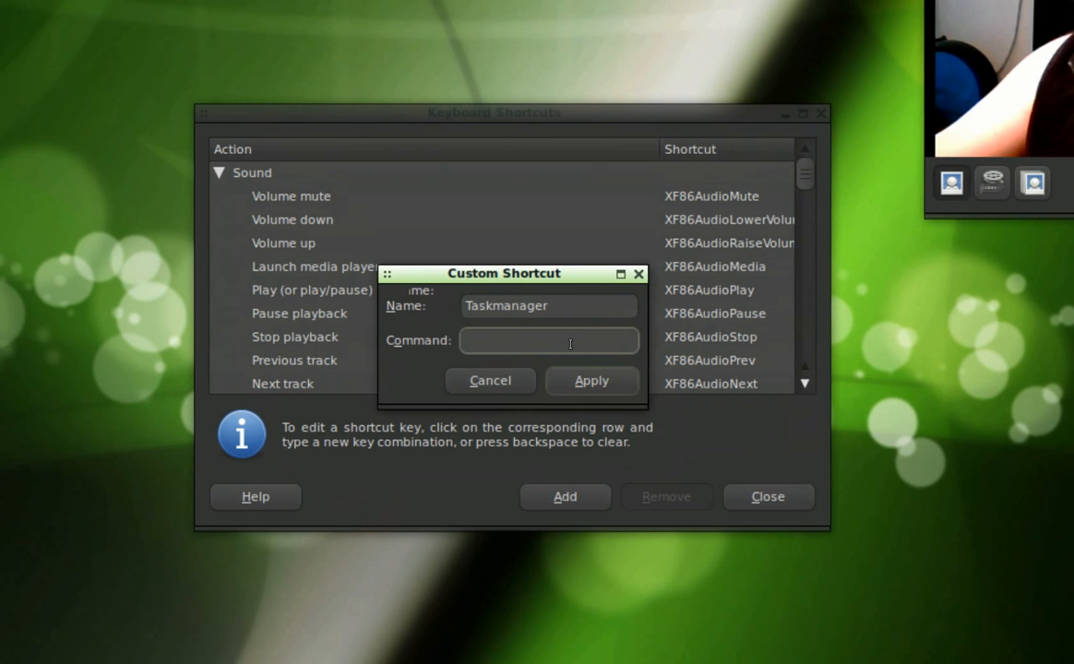
text(g)
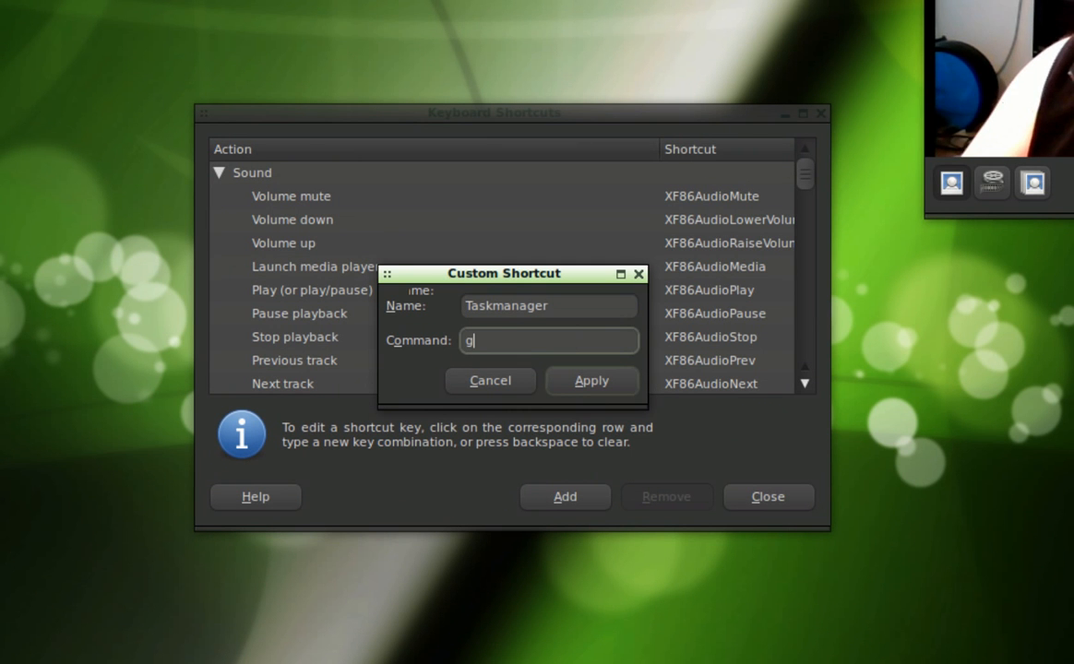
text(nome-system-mo)
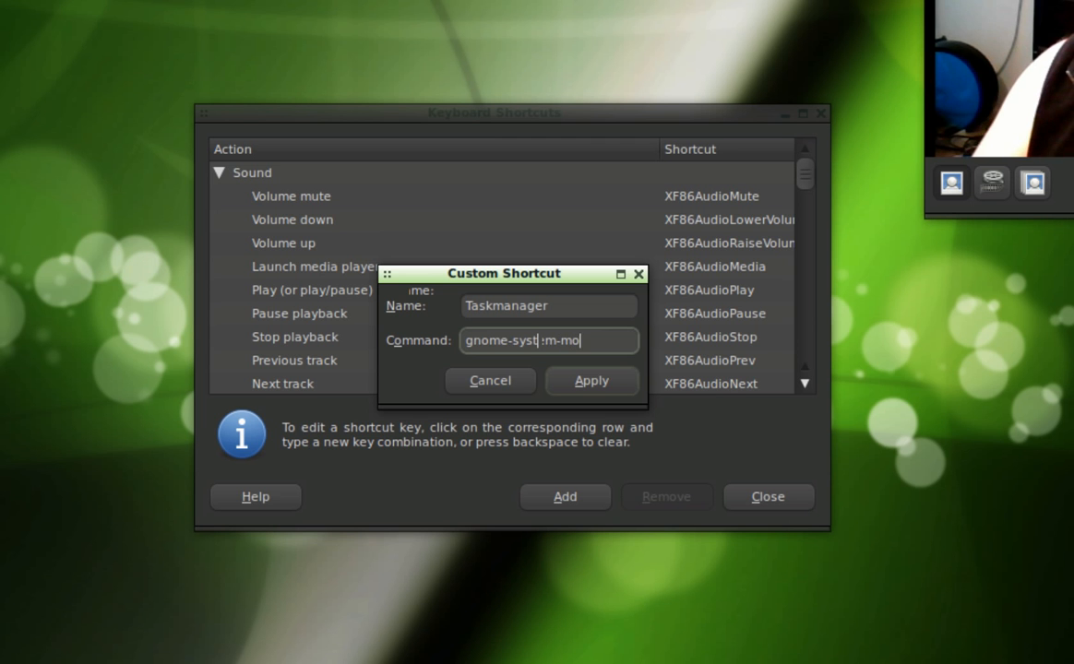
text(nitor)
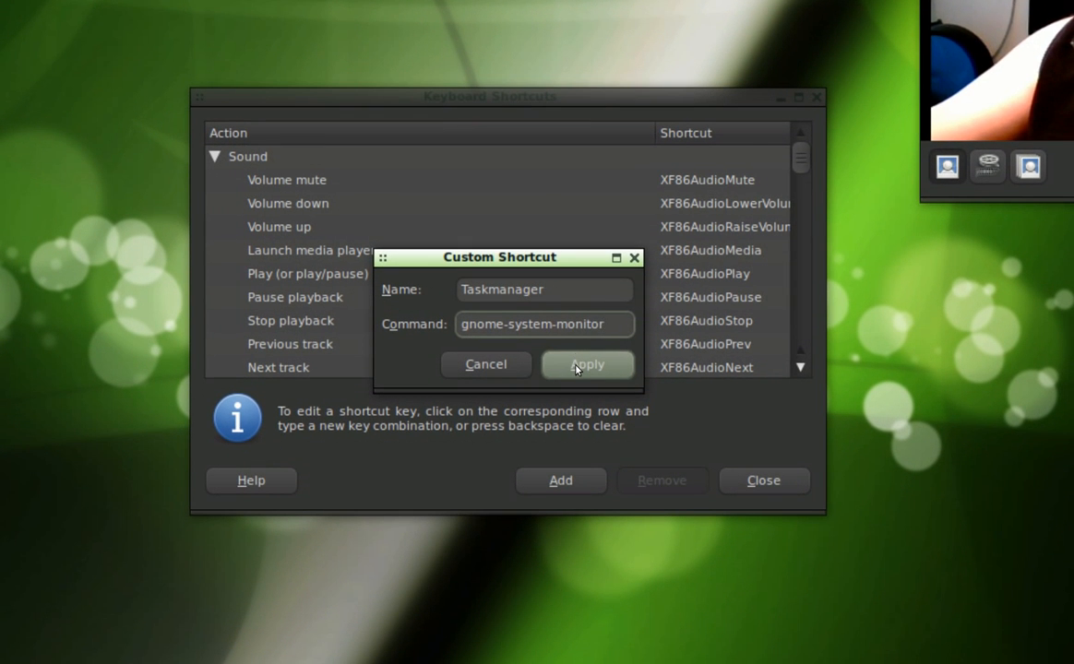
click(588, 364)
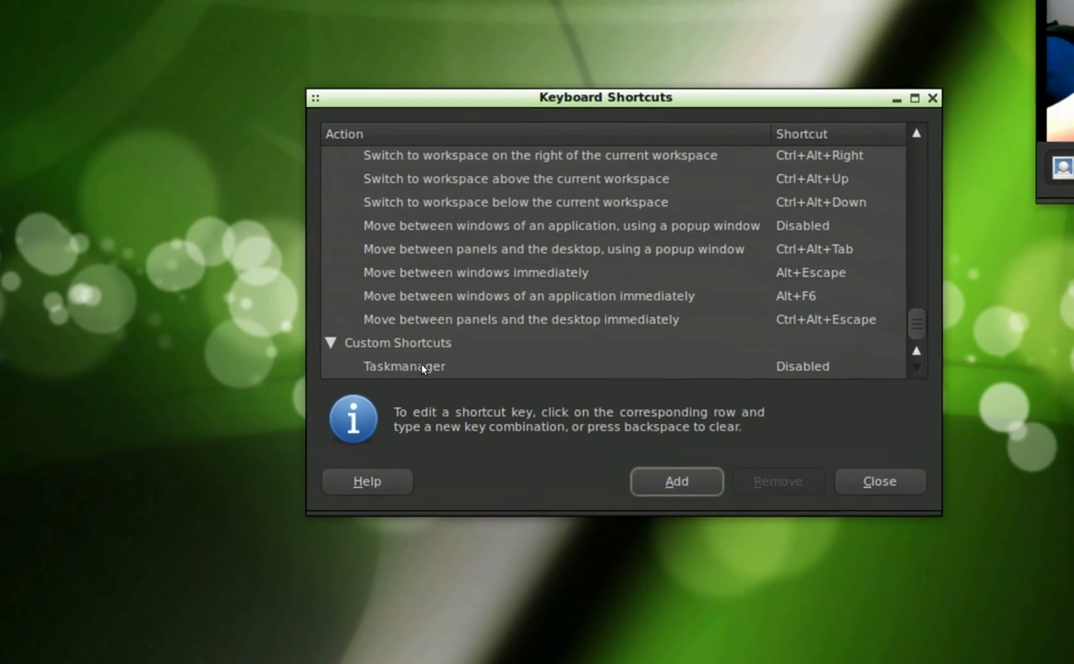
Bind Ctrl+Alt+KP_Delete to Taskmanager and close the Keyboard Shortcuts window.
click(404, 366)
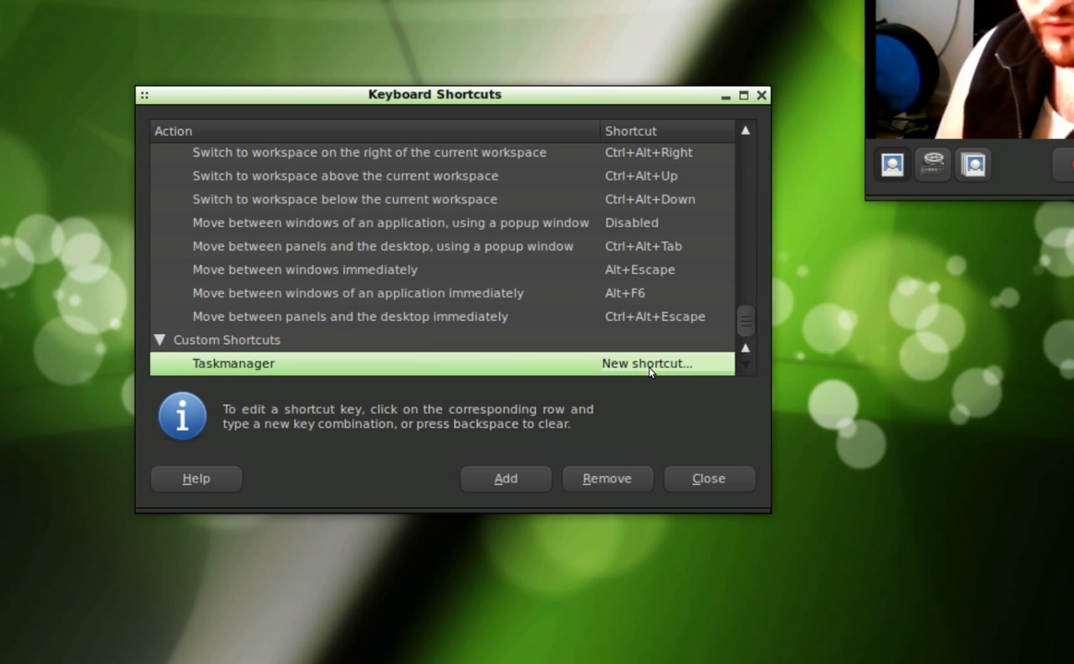
key(Ctrl+Alt+KP_Delete)
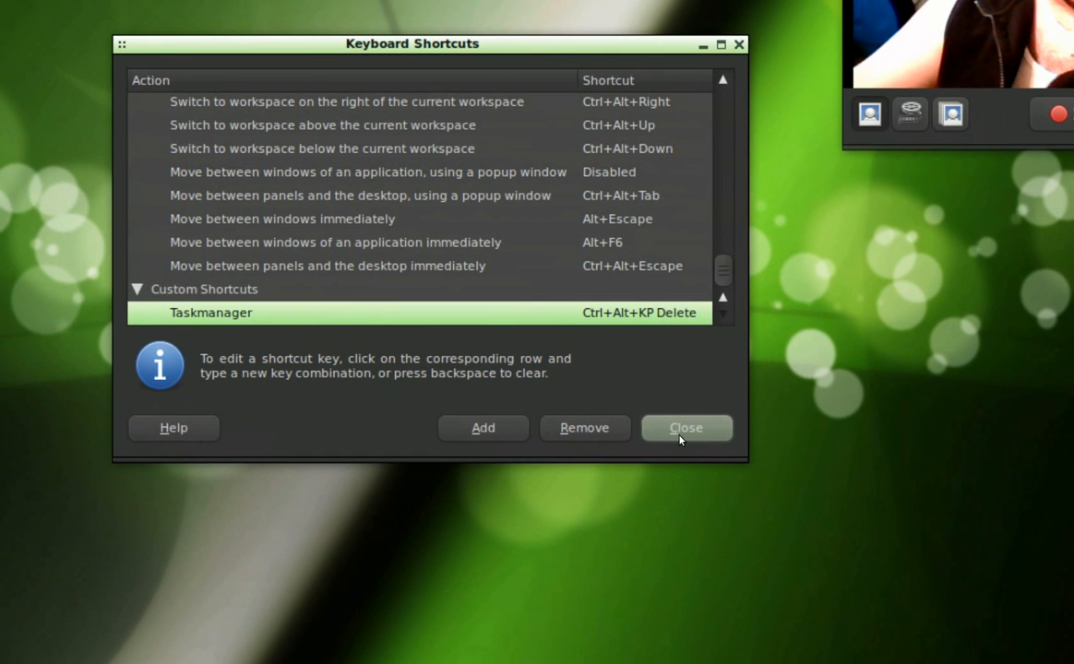
click(686, 428)
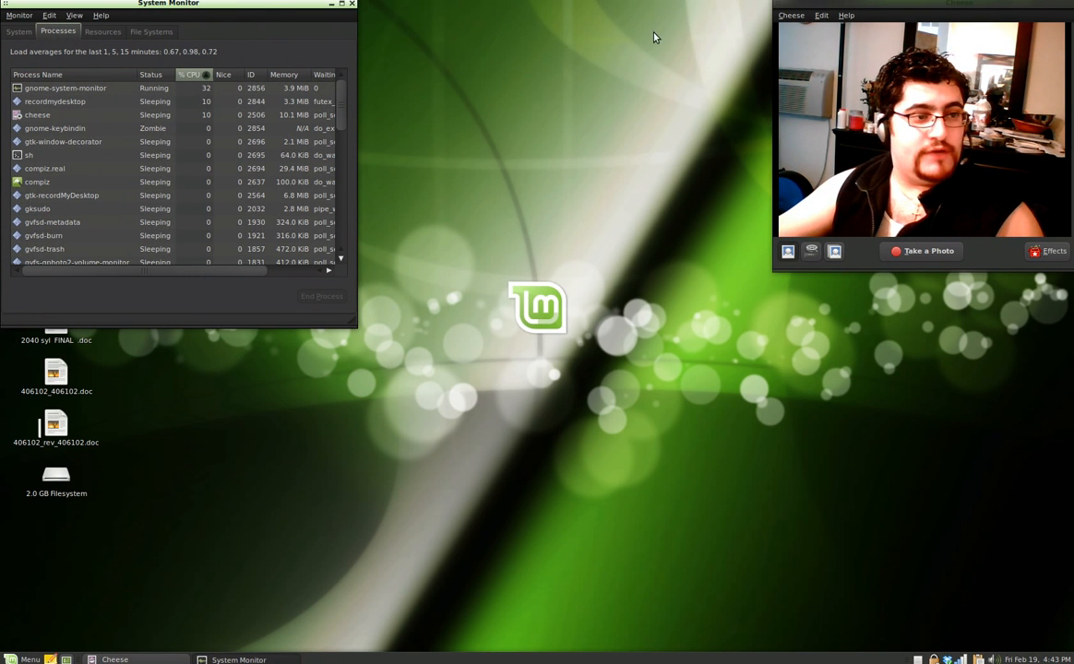
Browse System Monitor's System, Processes, Resources and File Systems tabs.
drag(168, 3, 481, 88)
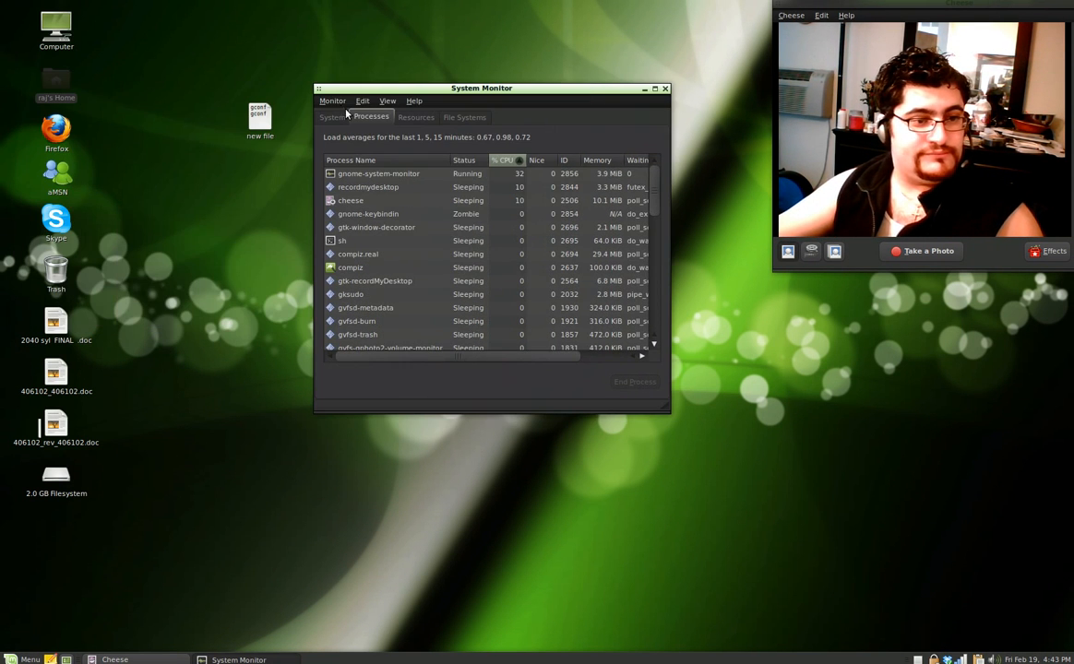
click(332, 117)
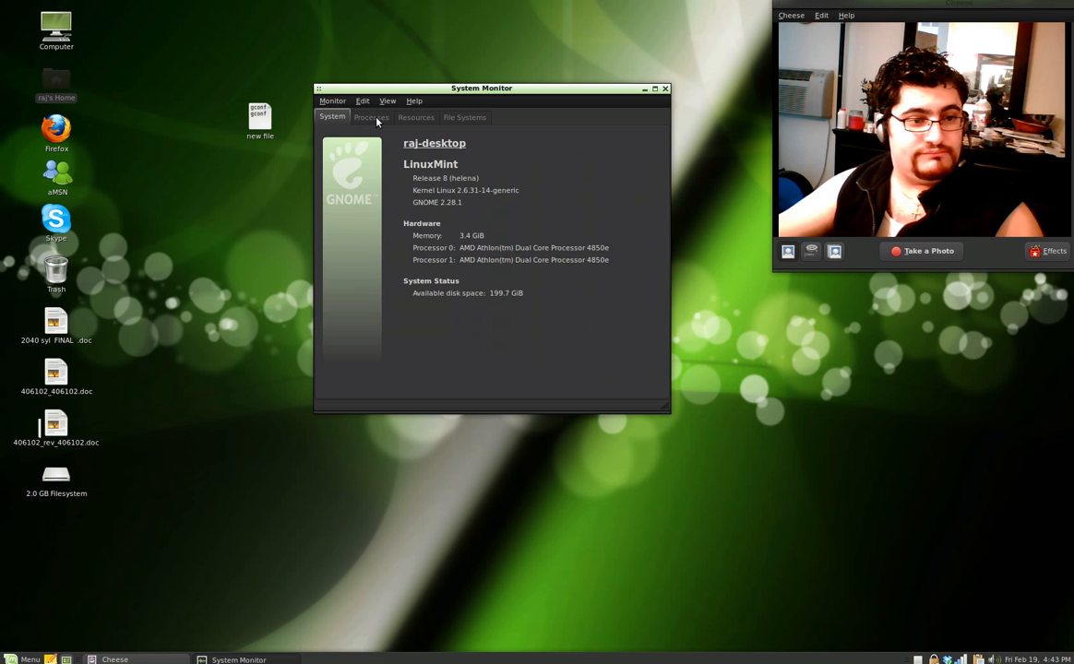
click(371, 118)
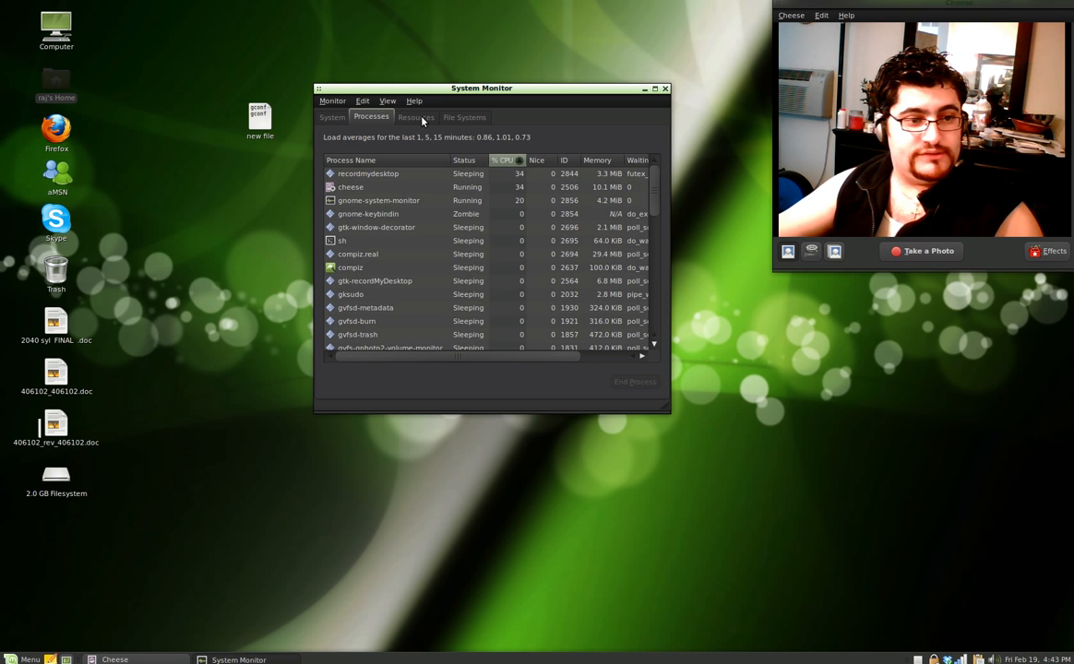
click(415, 116)
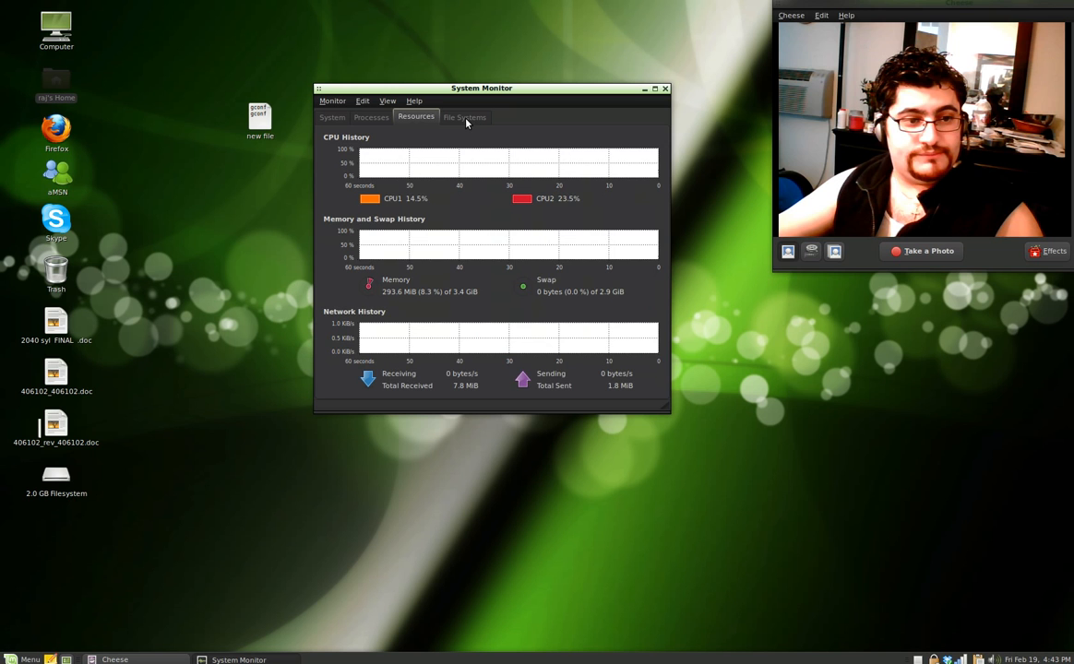
click(464, 117)
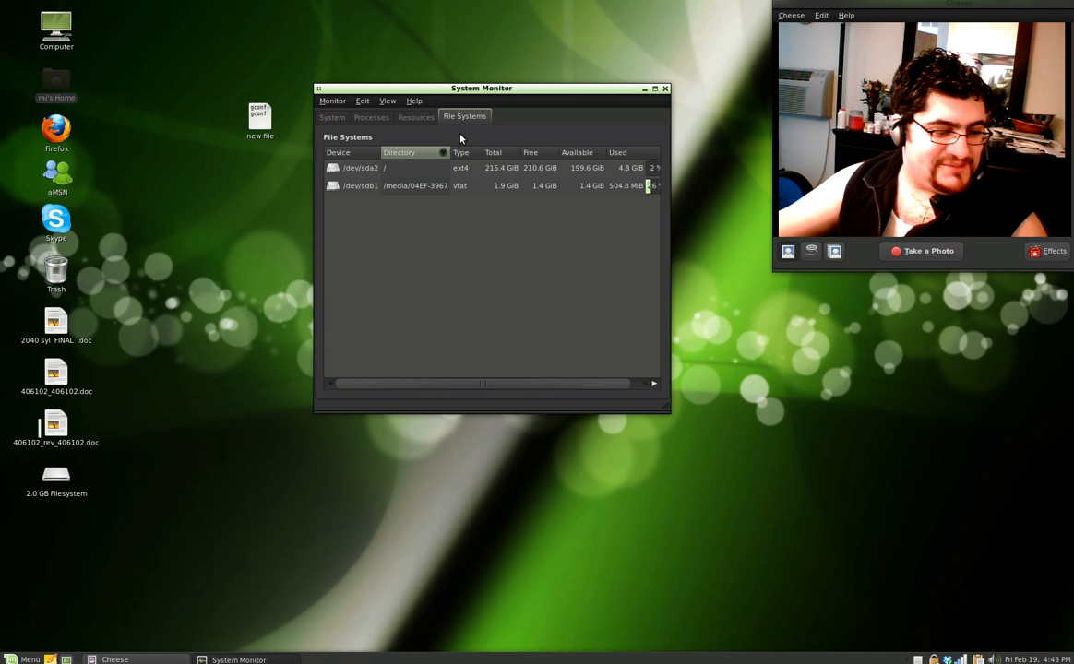
mouse_move(491, 74)
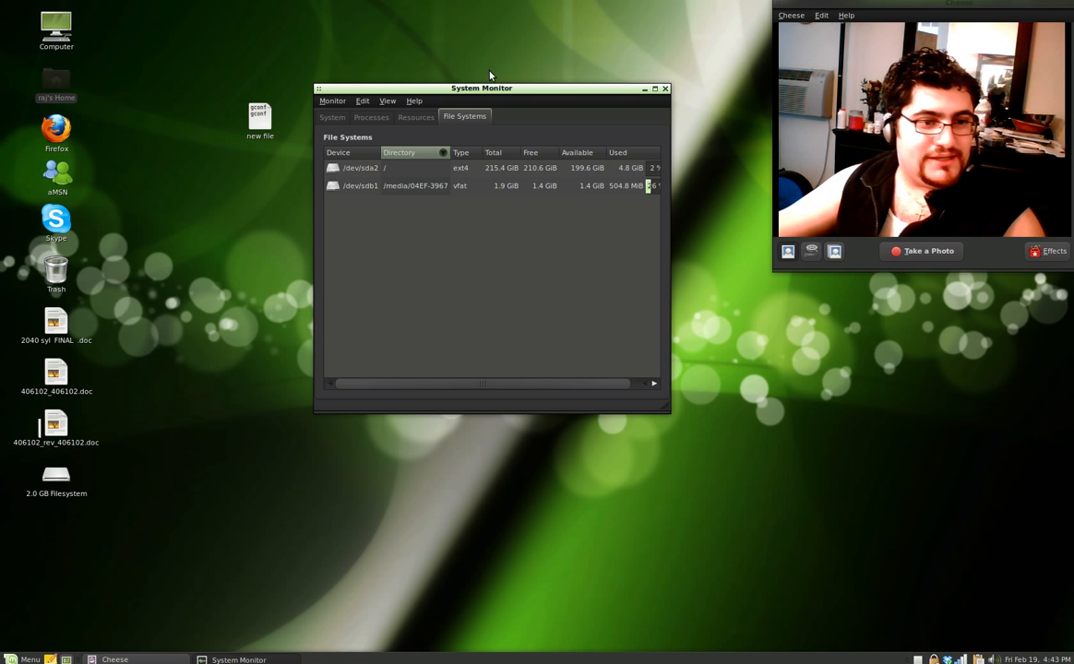
Move the System Monitor window to the lower right and close it.
drag(481, 87, 793, 315)
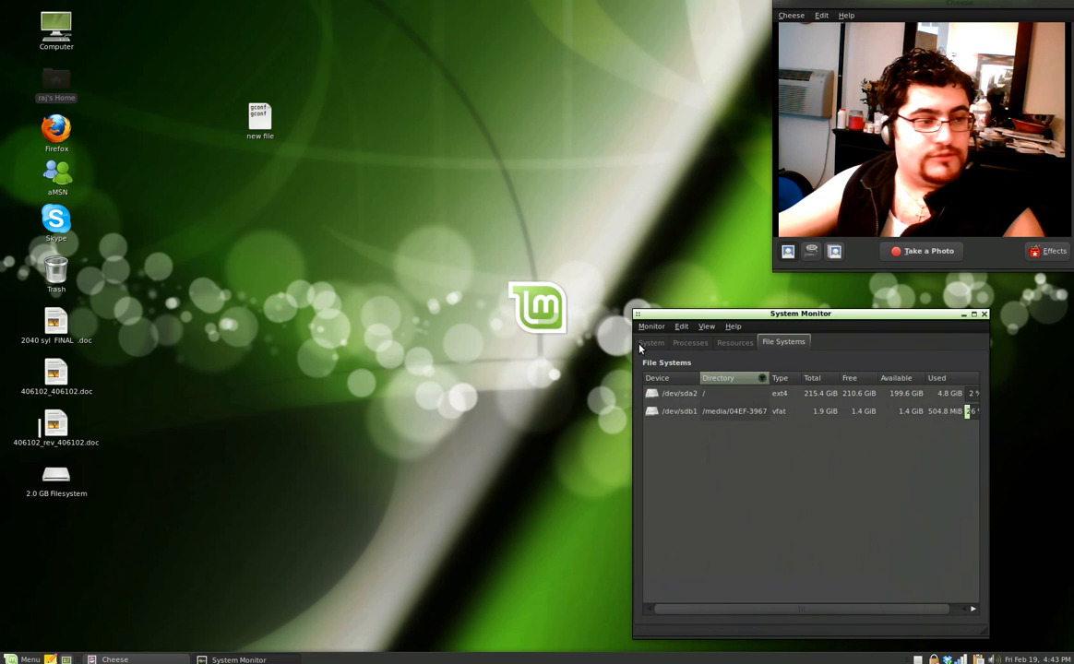
drag(801, 312, 860, 313)
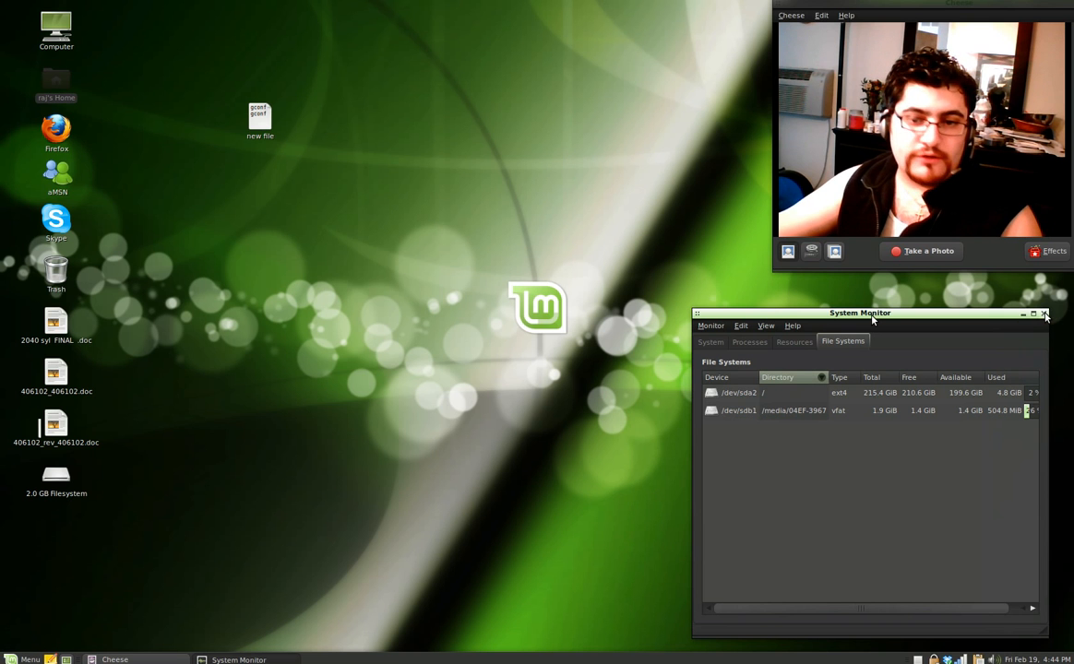
mouse_move(1046, 314)
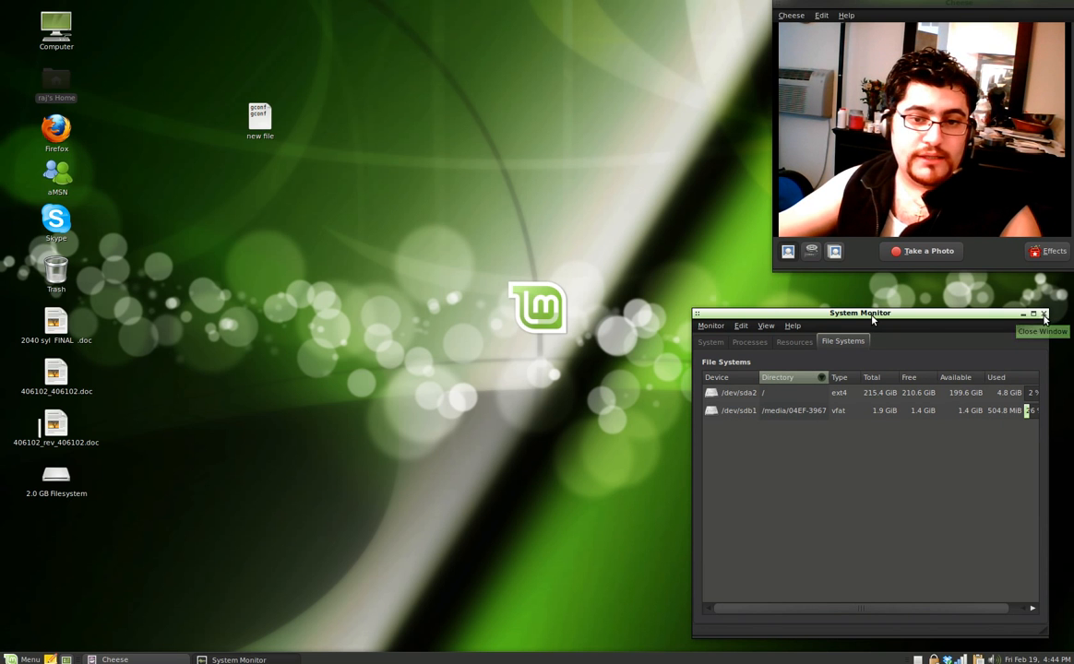
click(1046, 314)
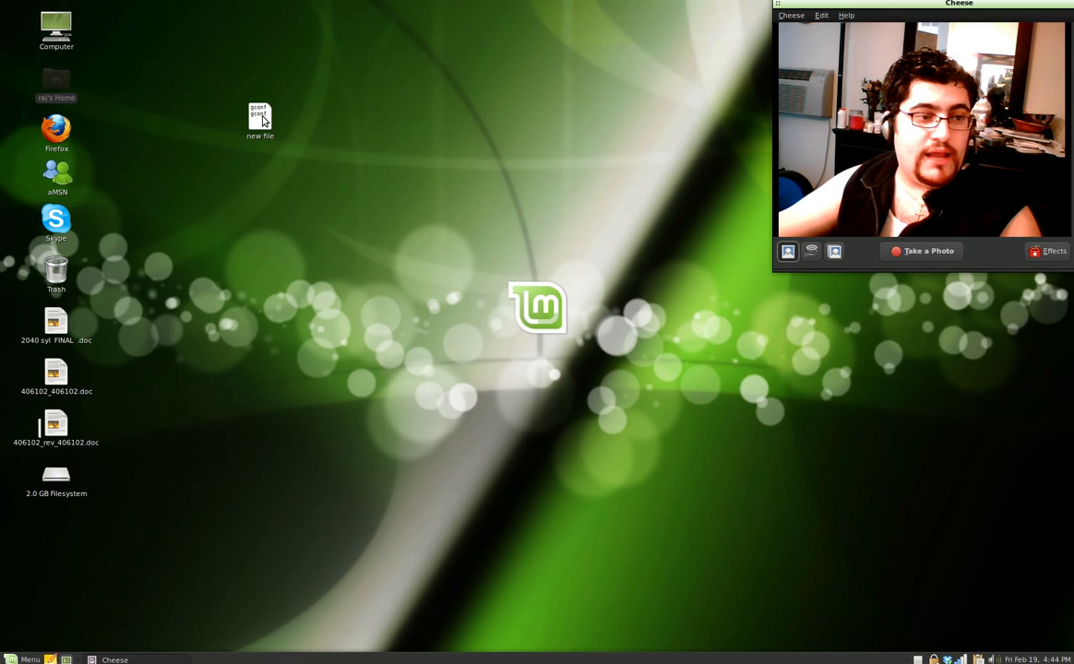
Open 'new file' with the gconftool commands, paste one into Terminal, then close Terminal.
double_click(259, 114)
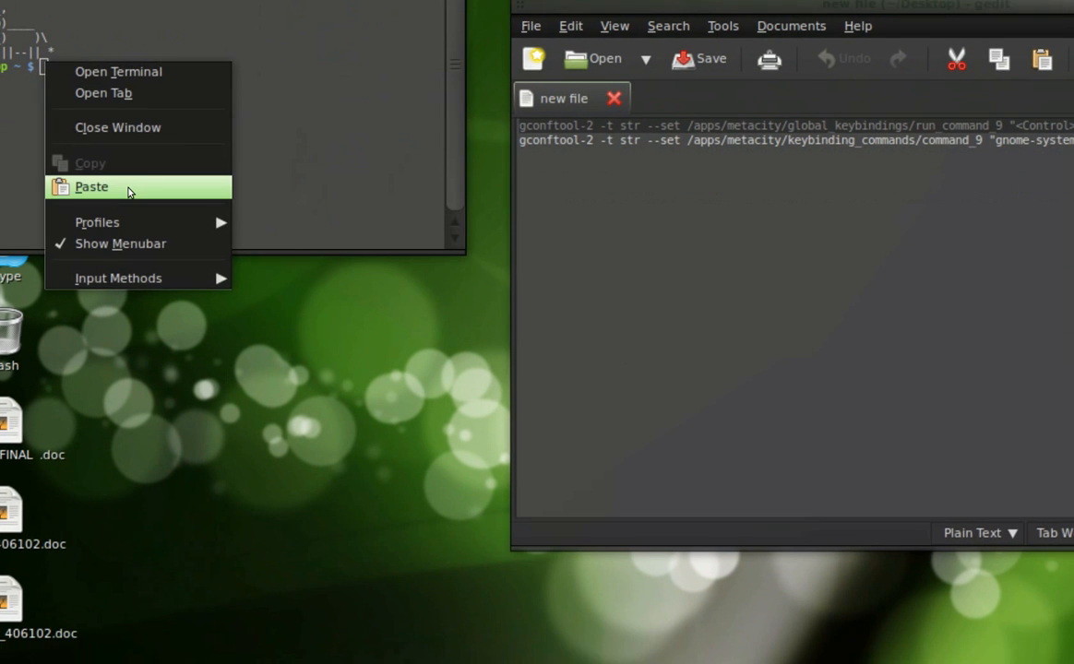
click(91, 187)
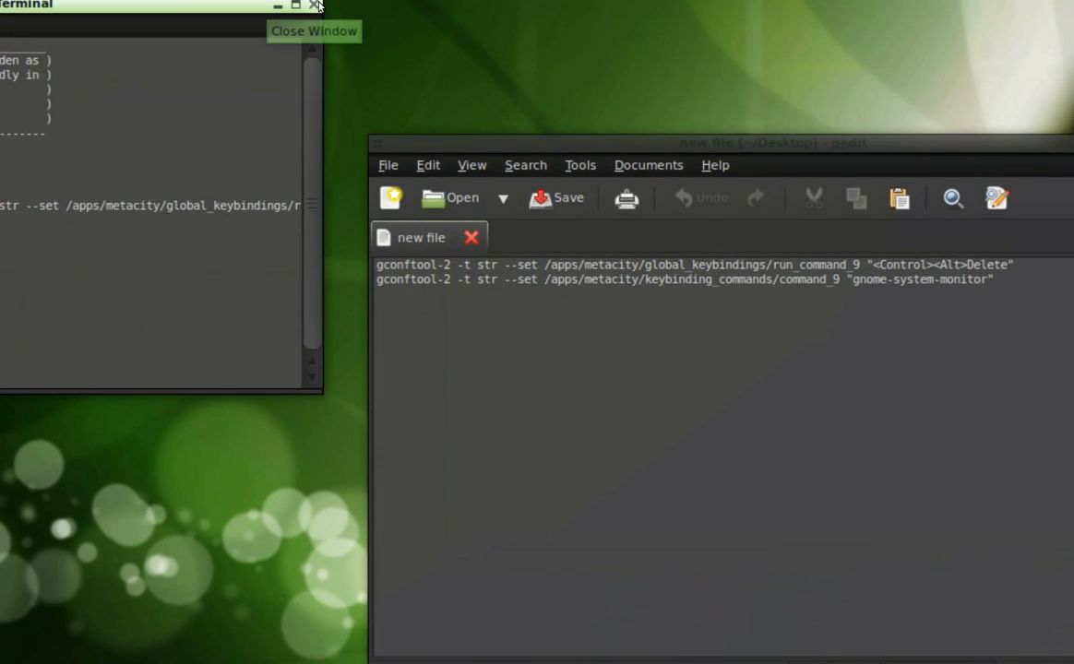
click(317, 6)
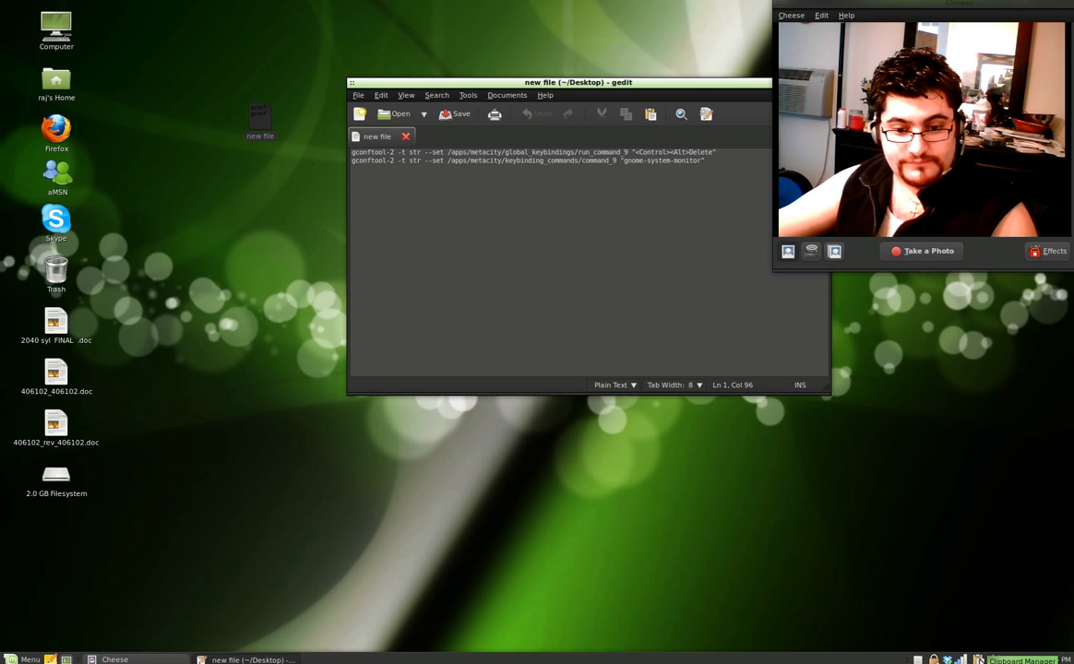
click(1010, 661)
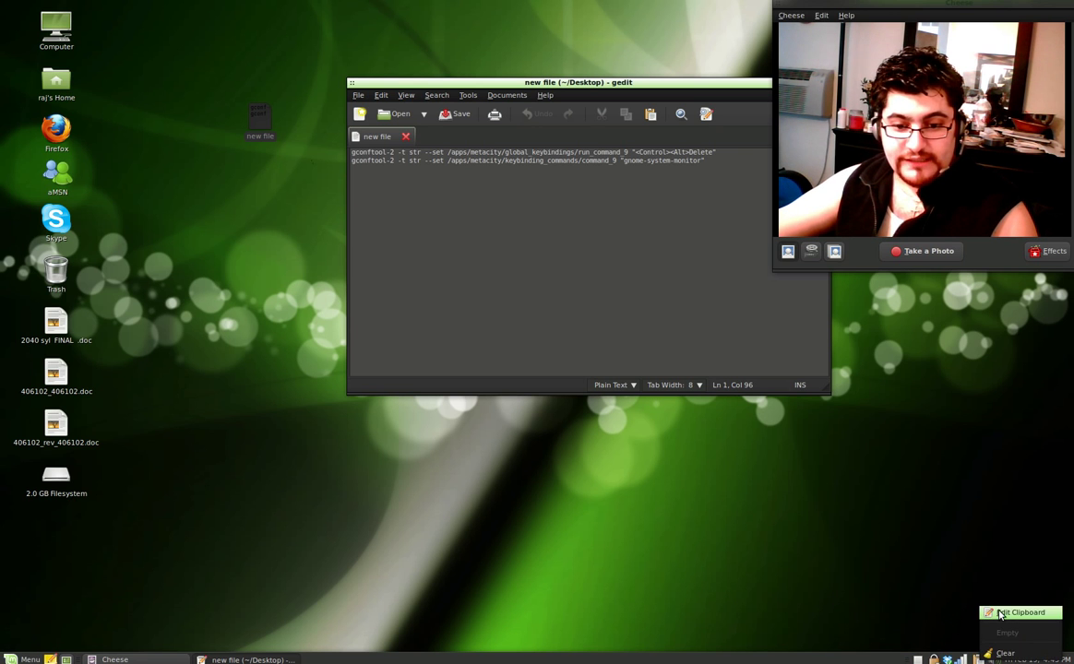
click(1021, 613)
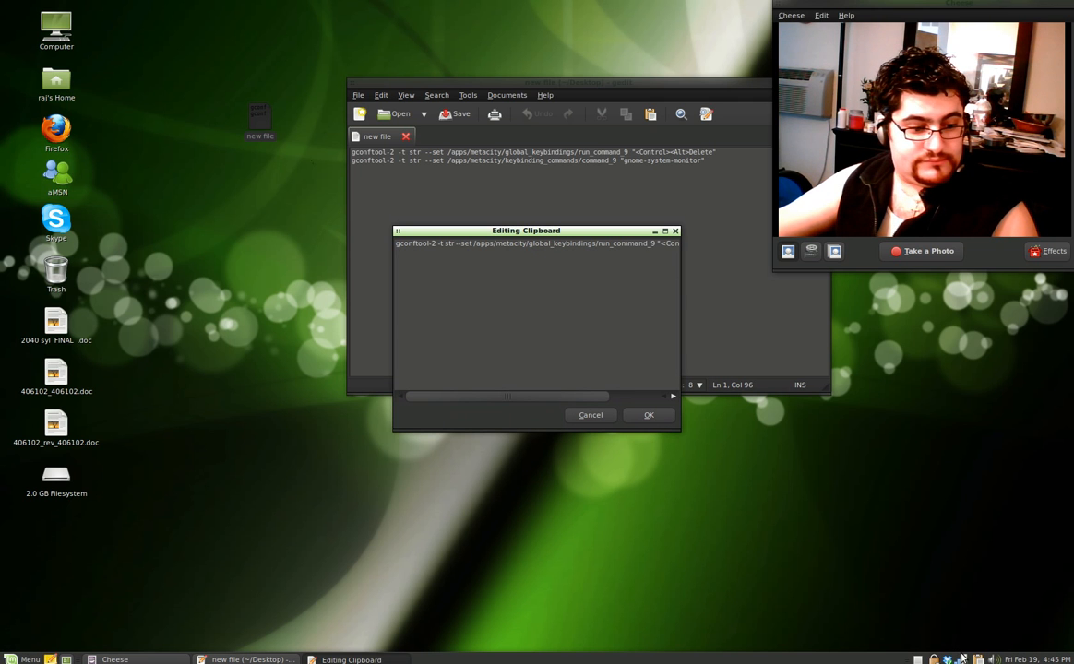
click(589, 416)
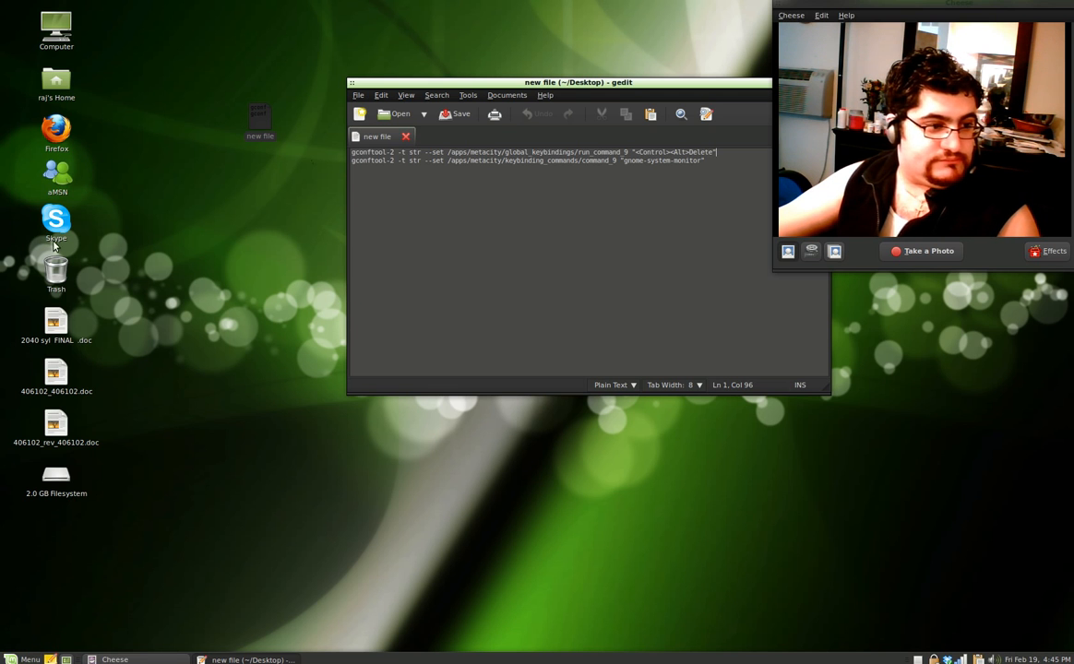
click(25, 659)
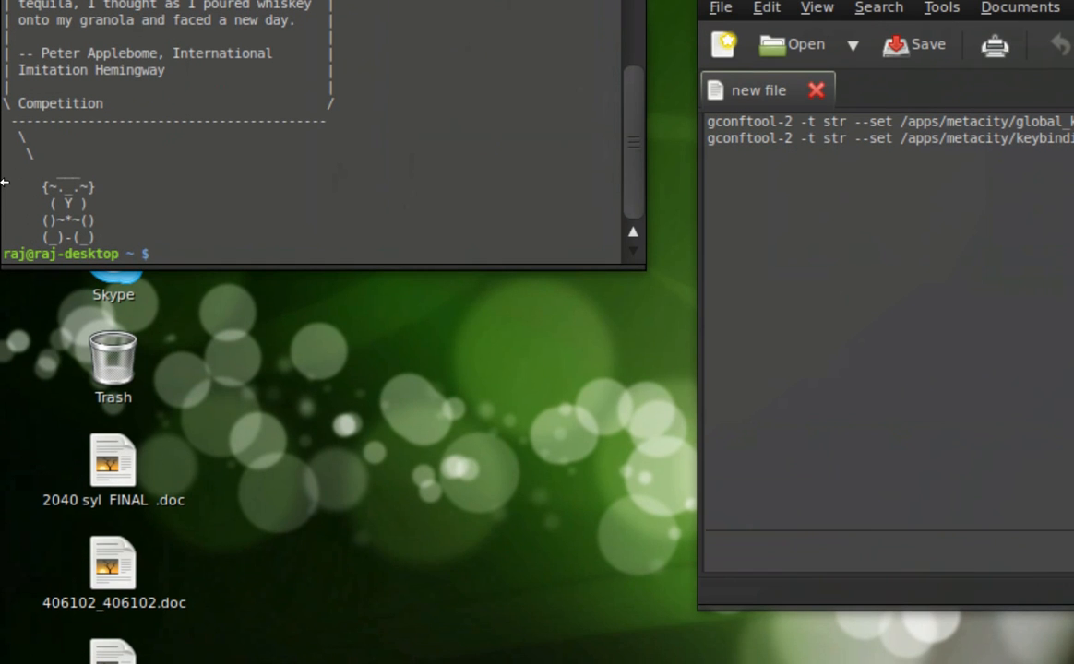
Type 'sudo apt-get install parcellite' in the terminal.
text(sudop)
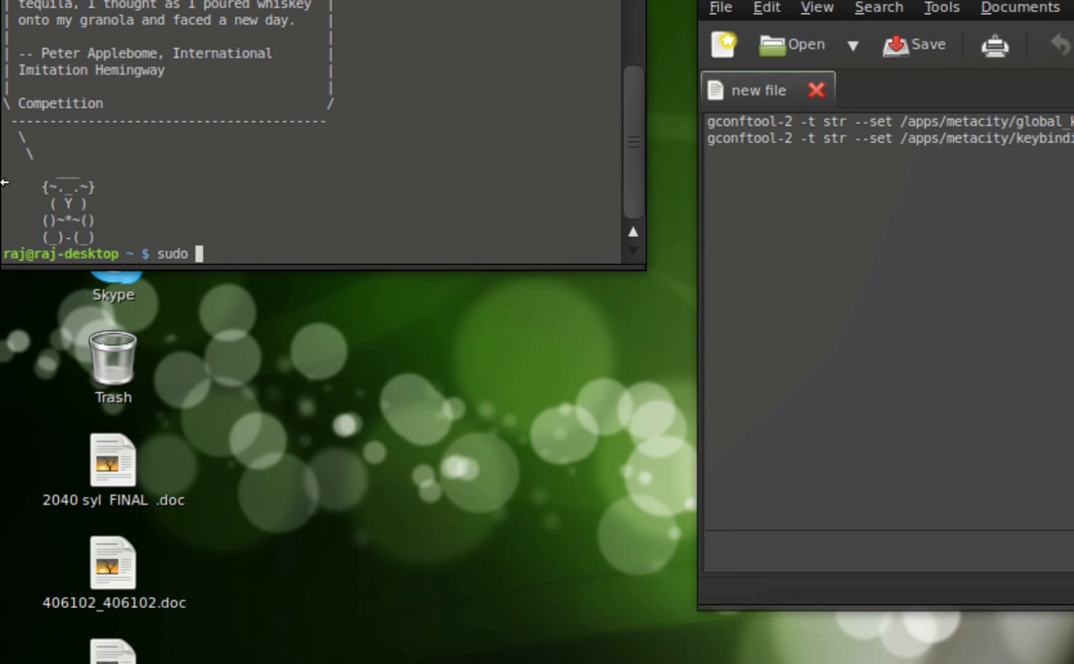
text(apt-)
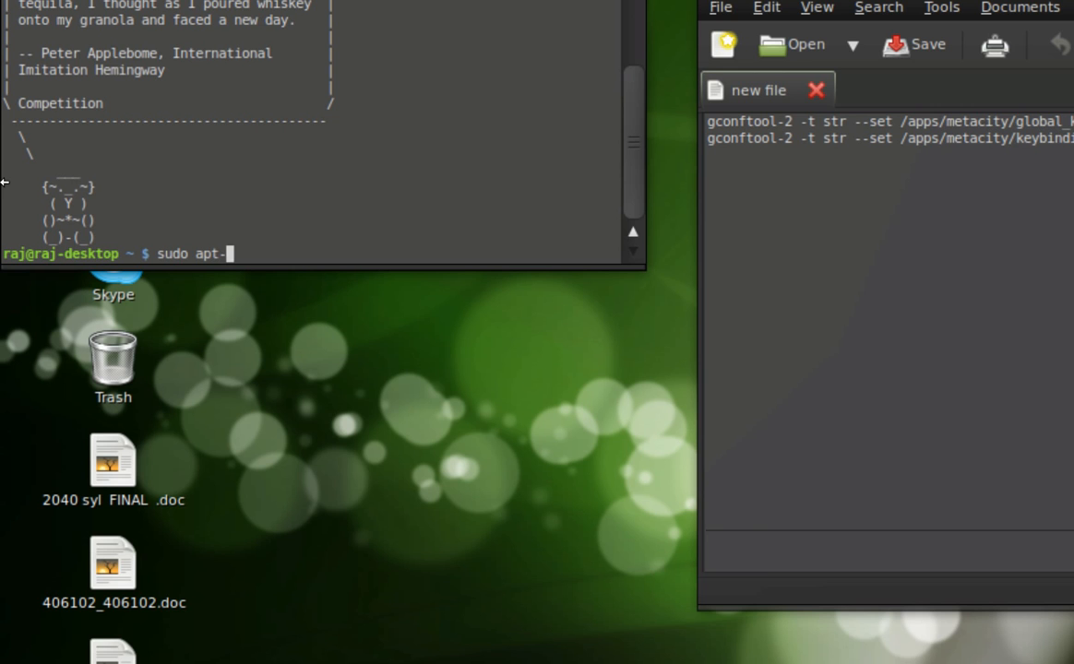
text(get)
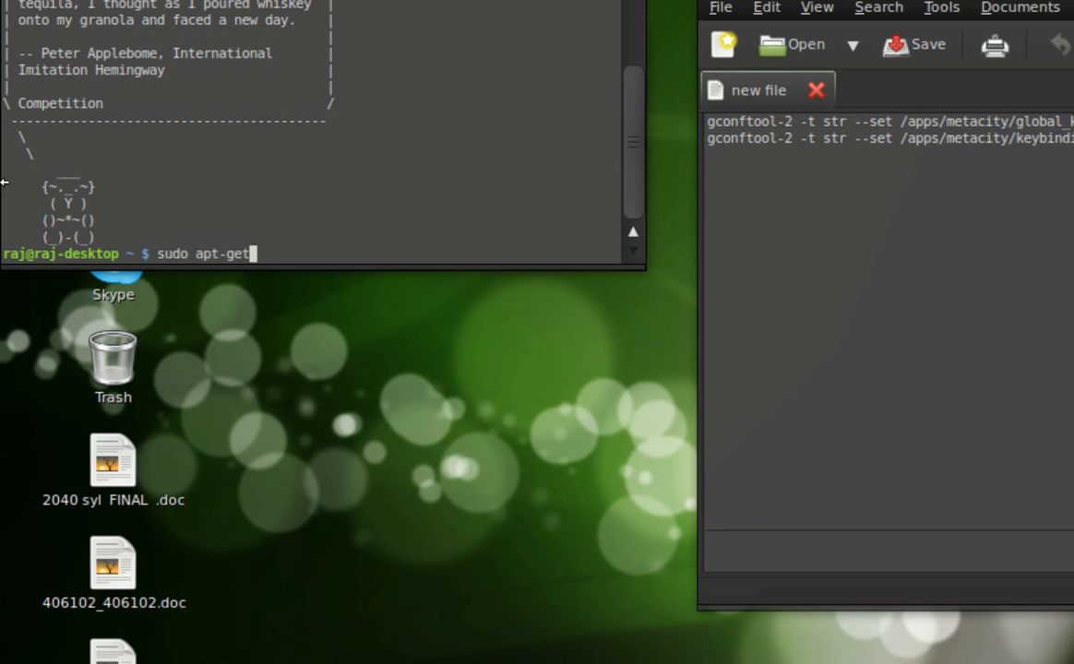
text(install)
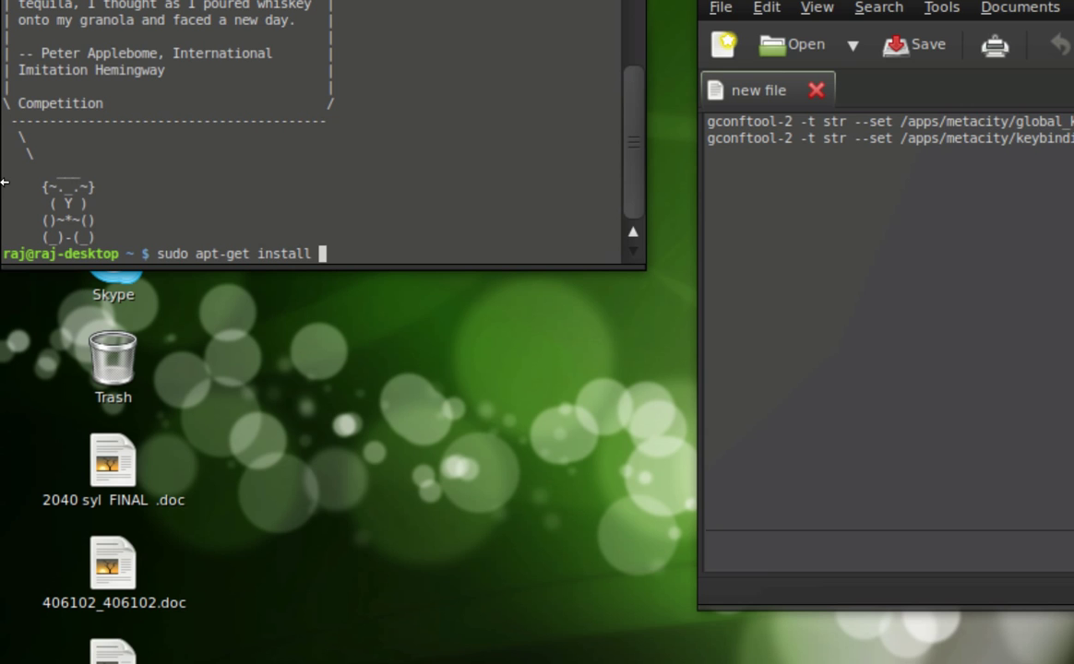
text(p)
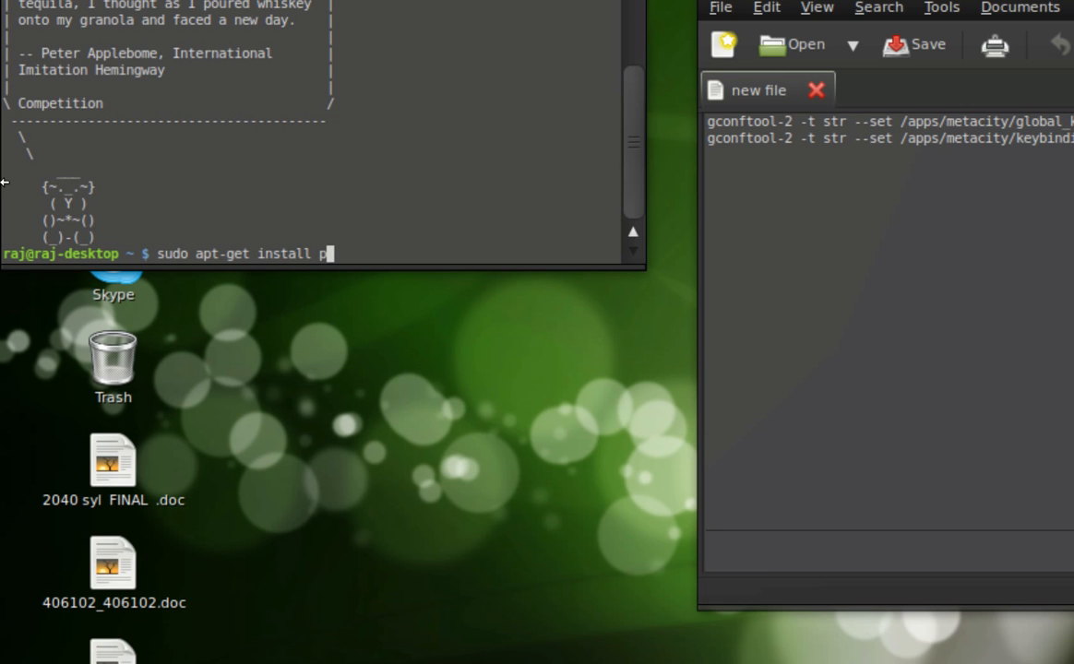
text(arcel)
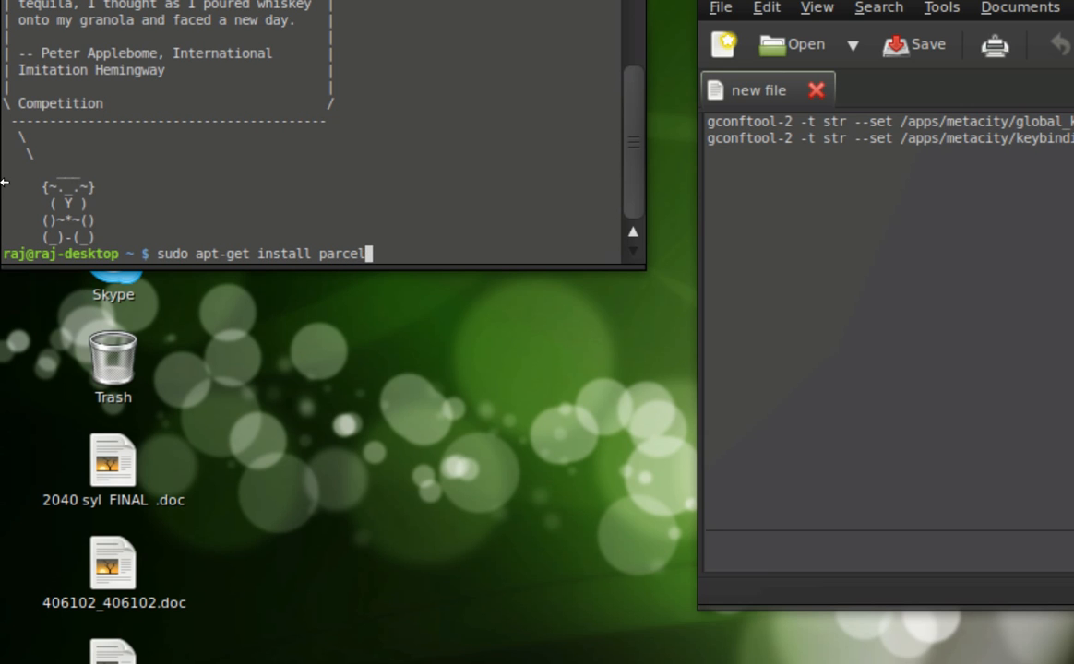
text(ite)
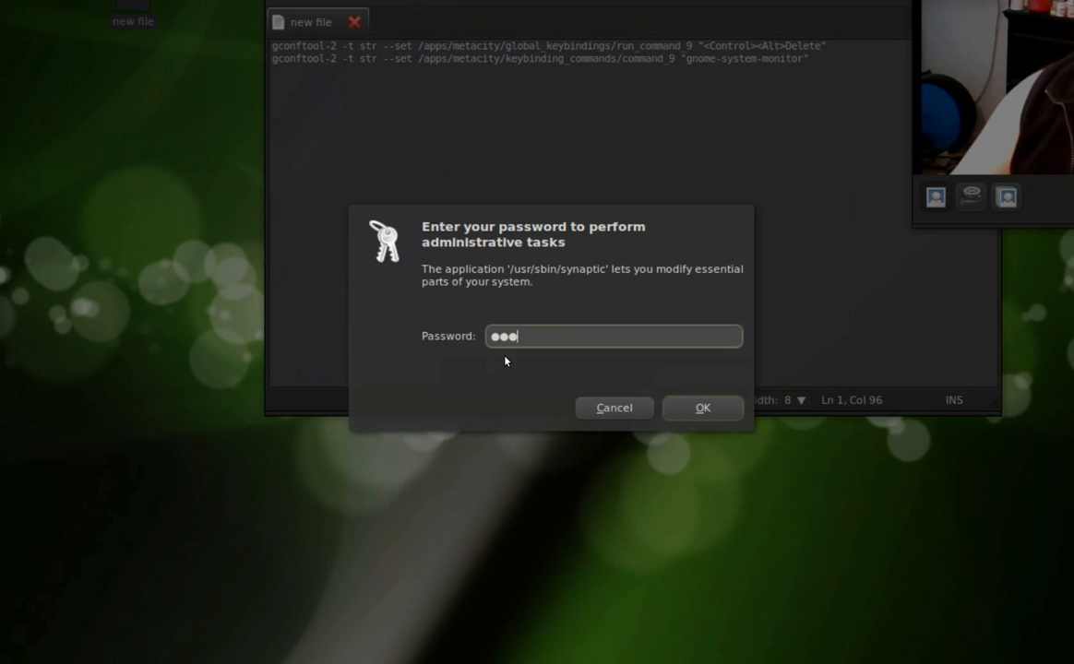
Authenticate Synaptic, quick-search 'parcel', and check the installed parcellite package's options.
click(703, 408)
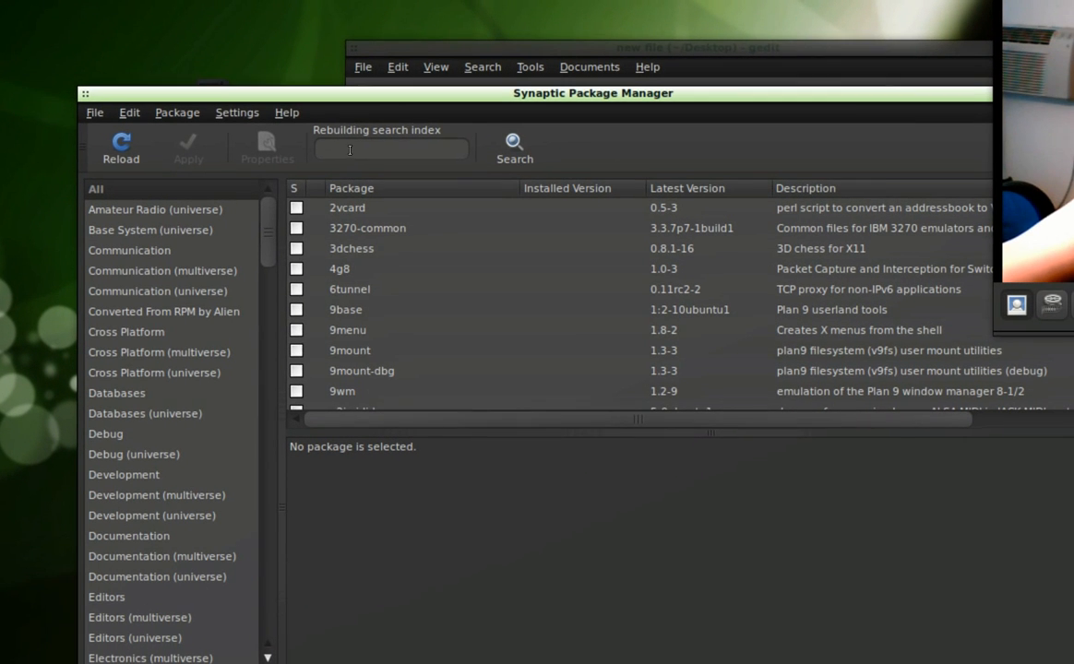
text(p)
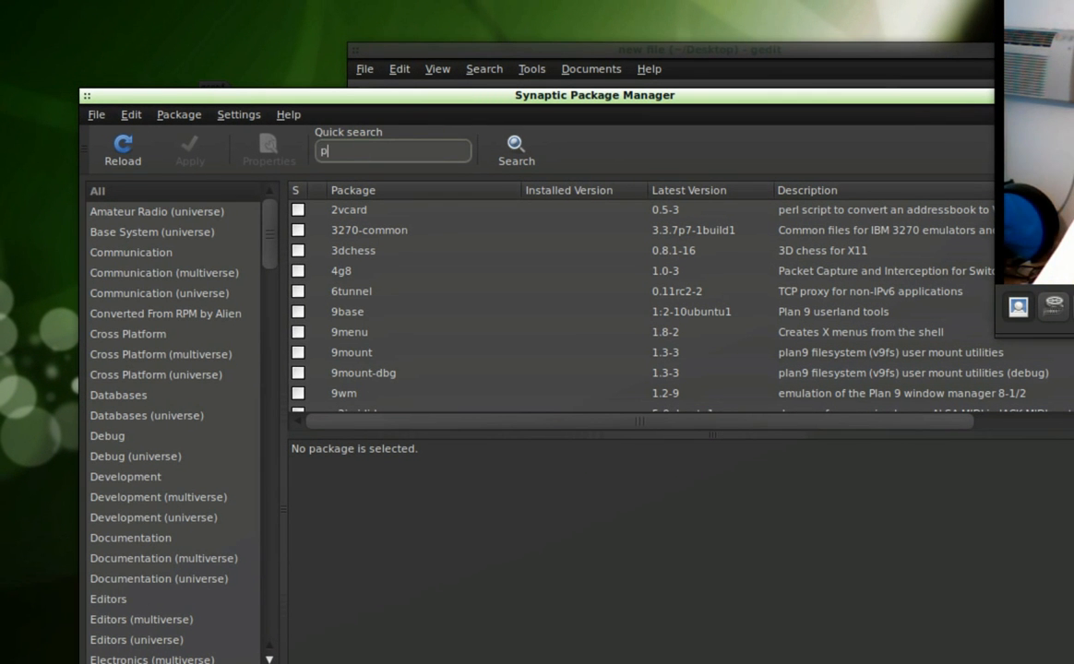
text(arcel)
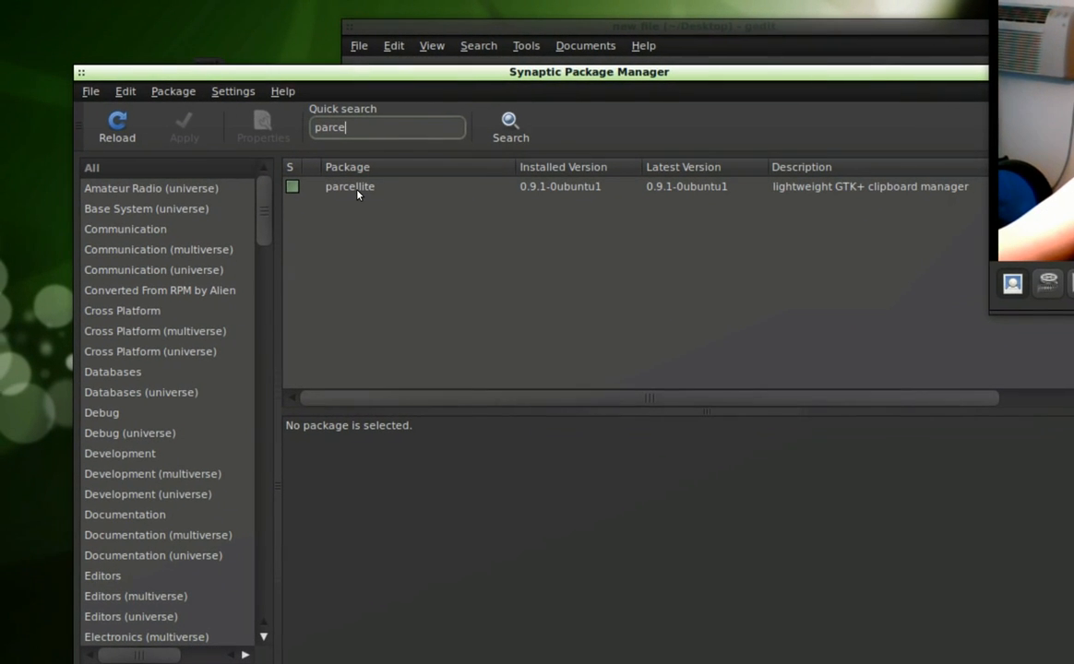
key(BackSpace)
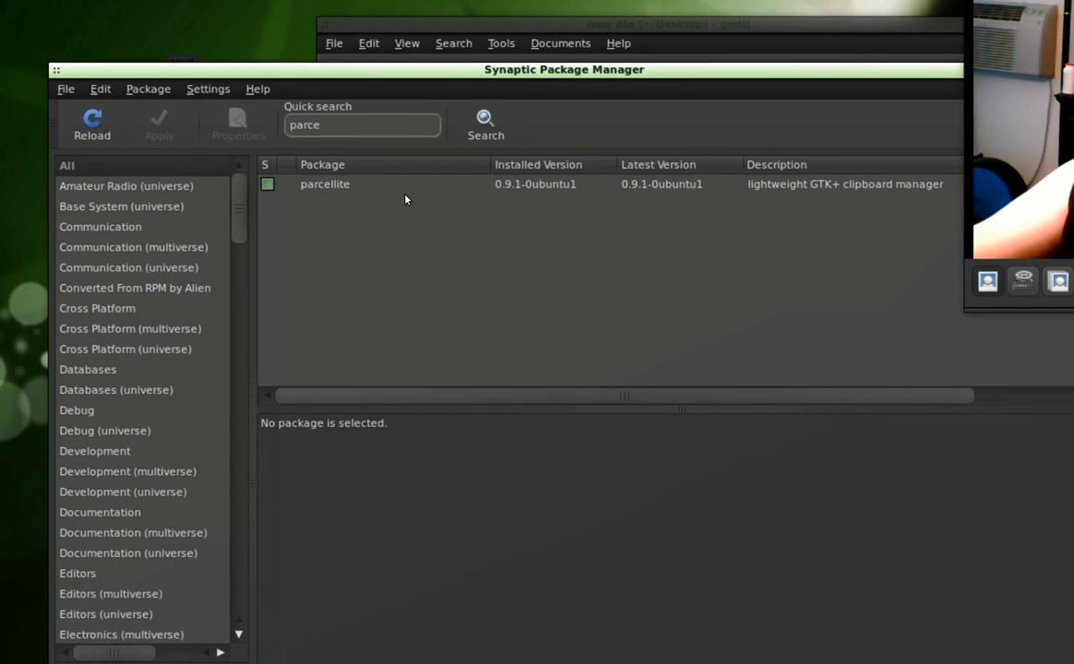
right_click(349, 187)
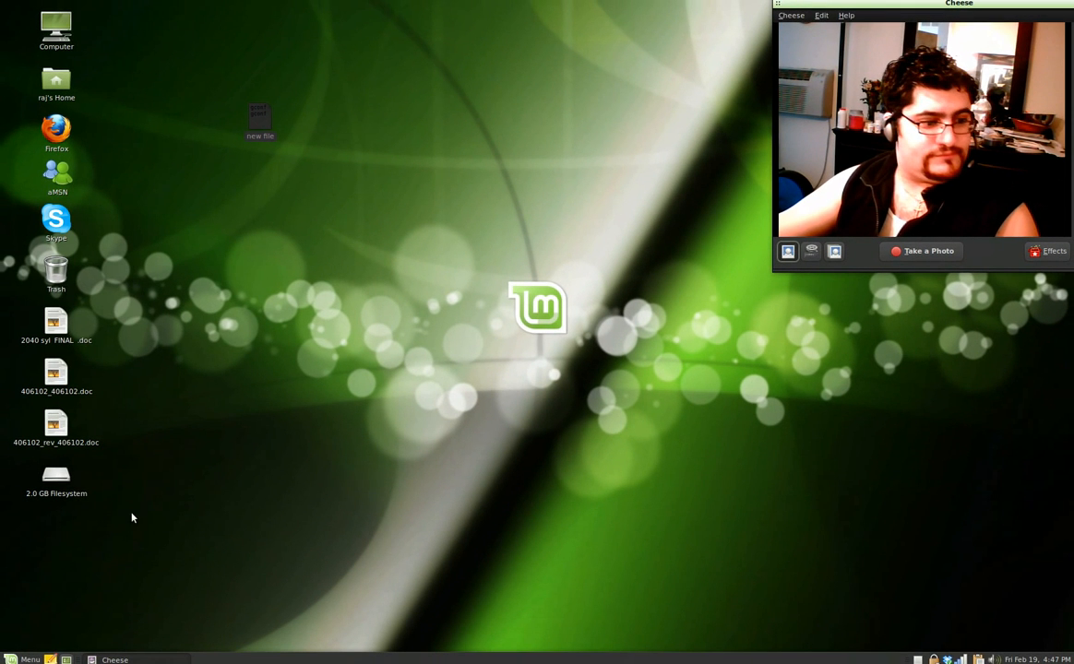
mouse_move(93, 592)
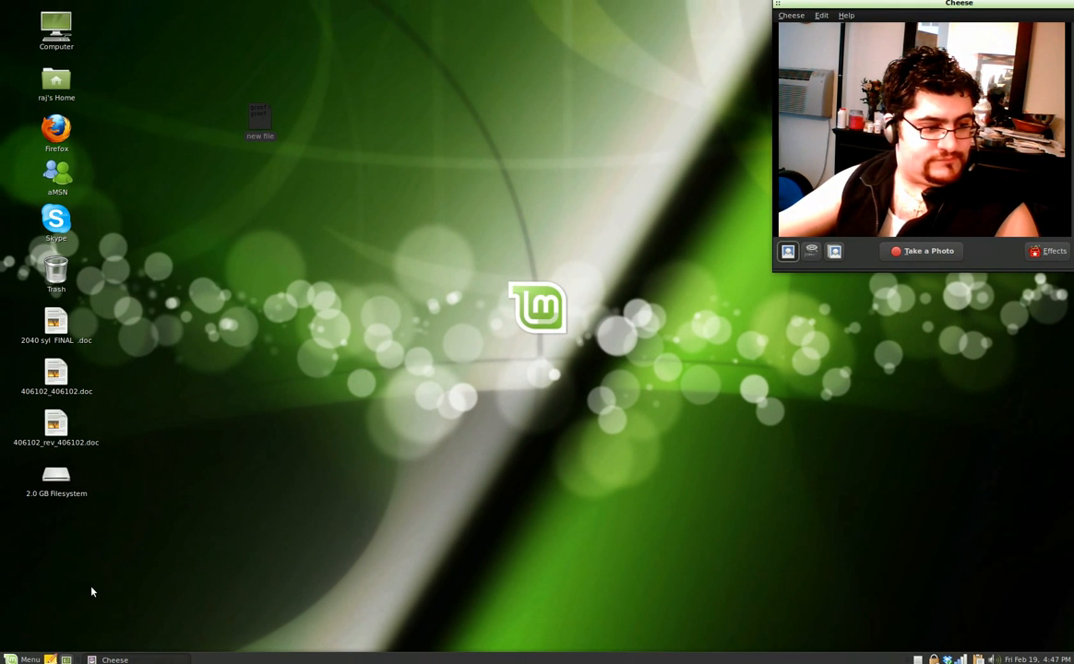